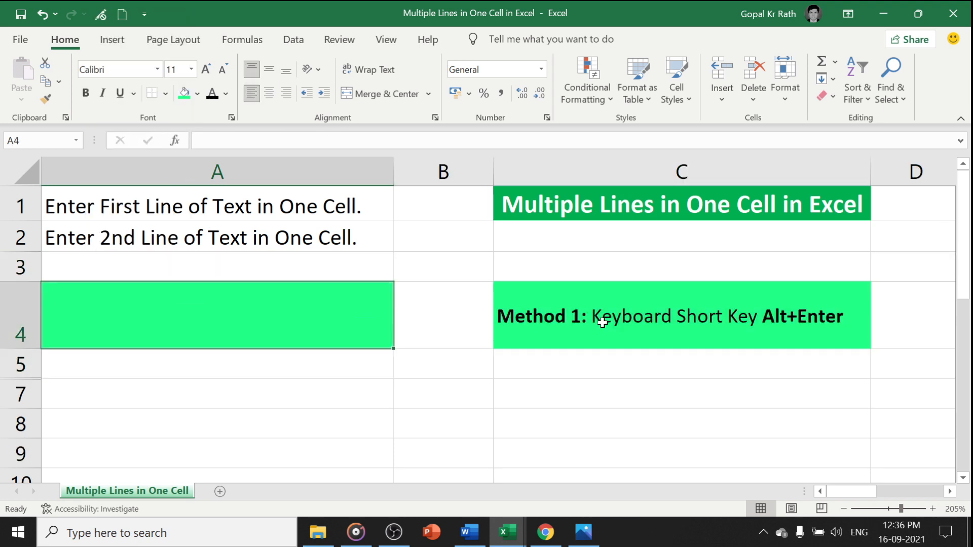
# Step: Copy A1's sentence into A4 and add 'Enter 2nd .....' on a second line
pyautogui.click(670, 316)
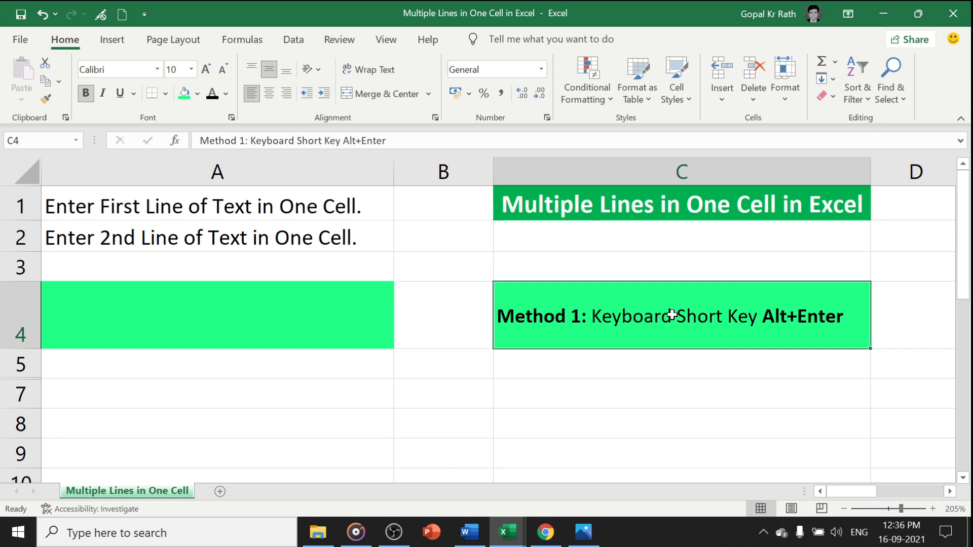
pyautogui.click(218, 206)
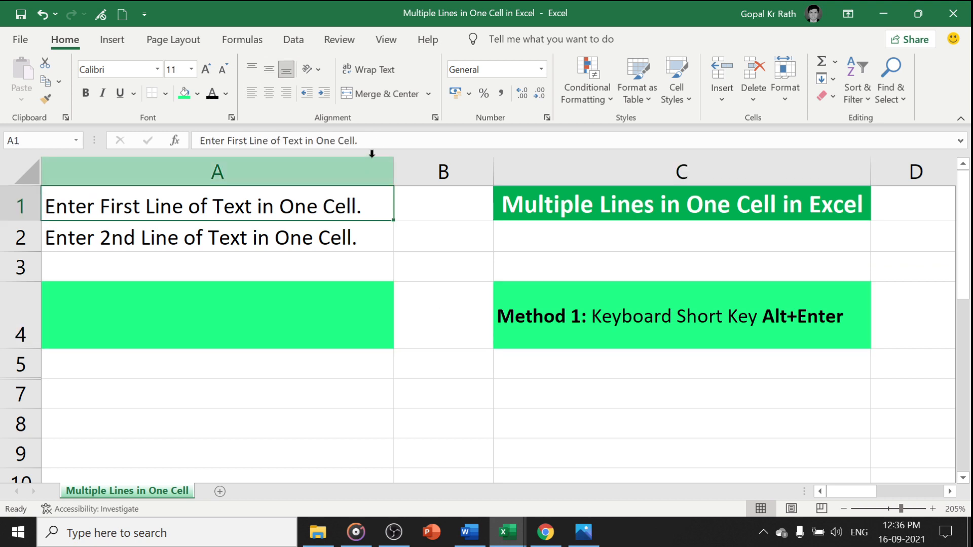
pyautogui.doubleClick(216, 207)
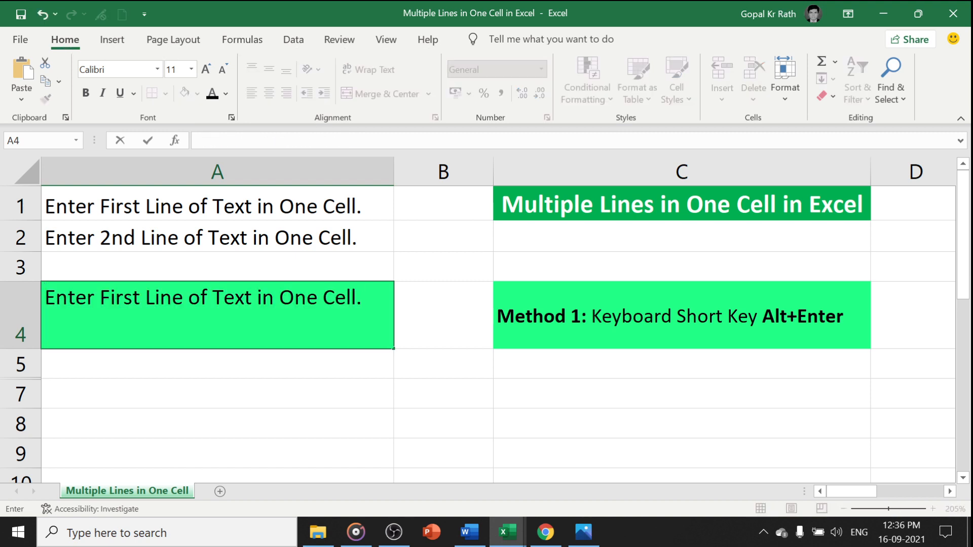
pyautogui.write('Ente')
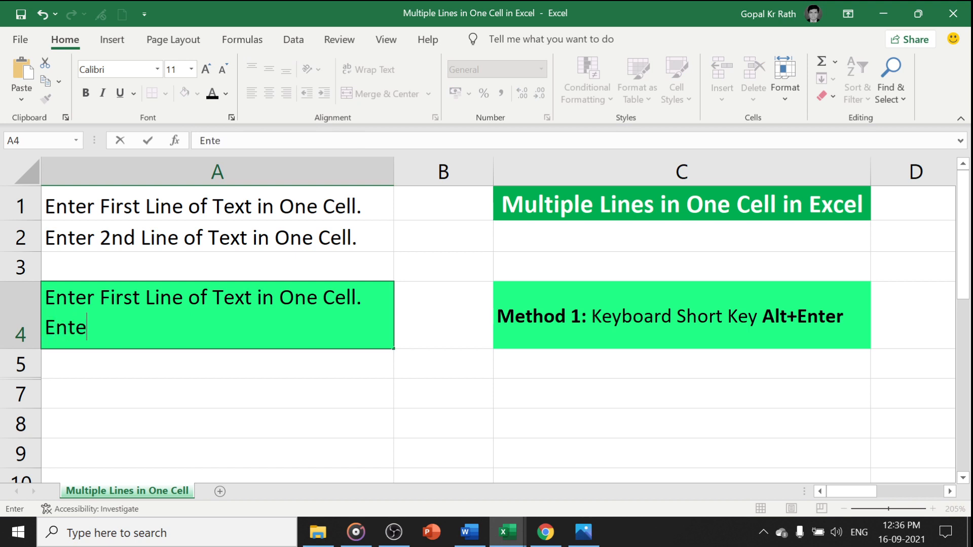
pyautogui.write('r 2nd')
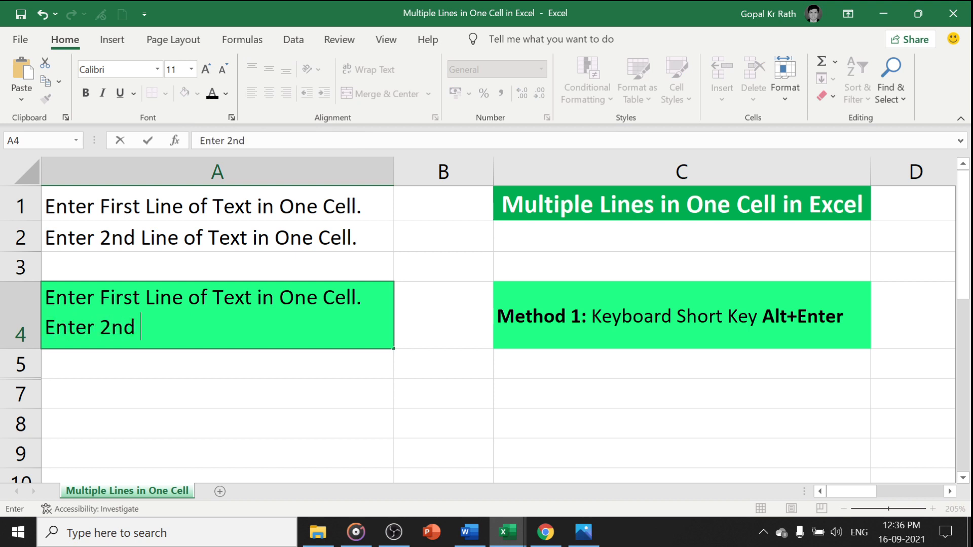
pyautogui.write('.....')
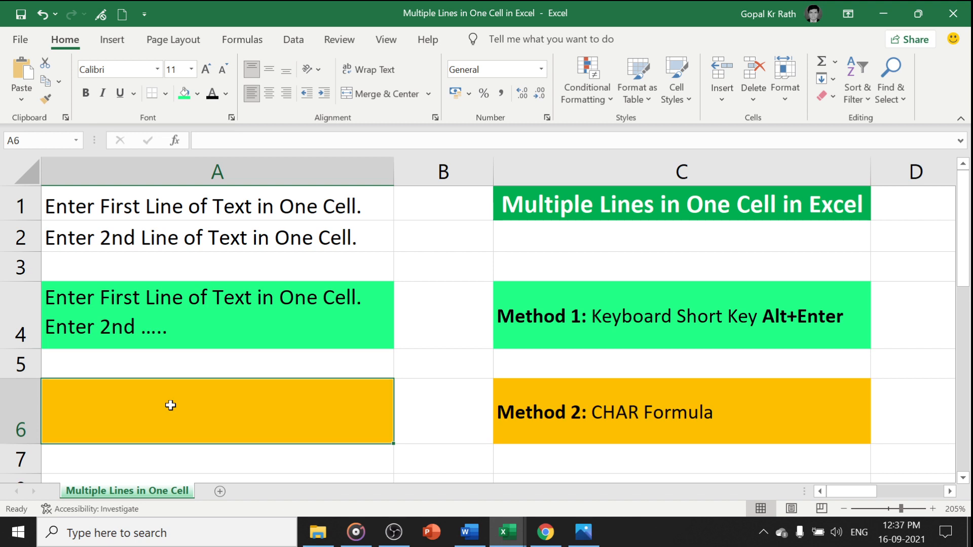
# Step: Enter =A1&CHAR(10)&A2 in A6 to join the two sentences with a line break
pyautogui.write('=')
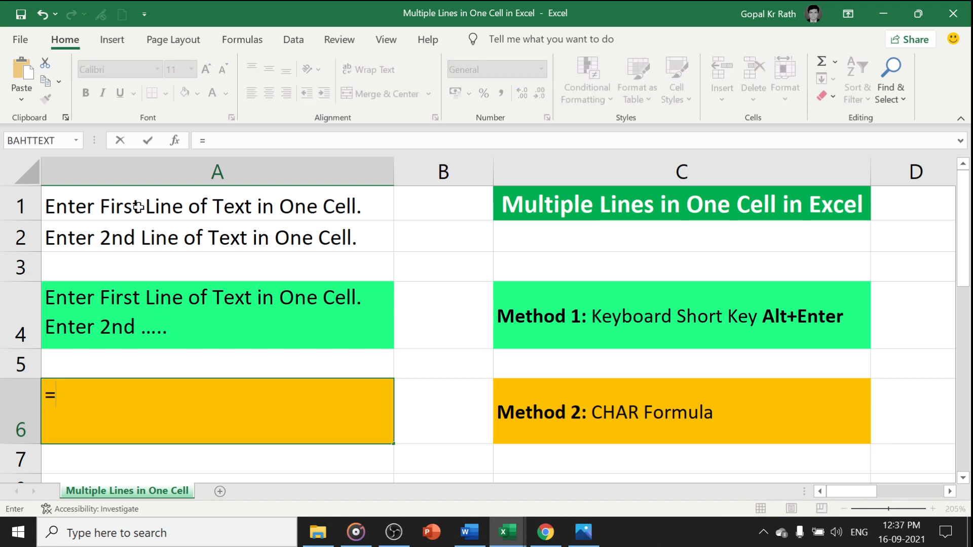
pyautogui.click(217, 205)
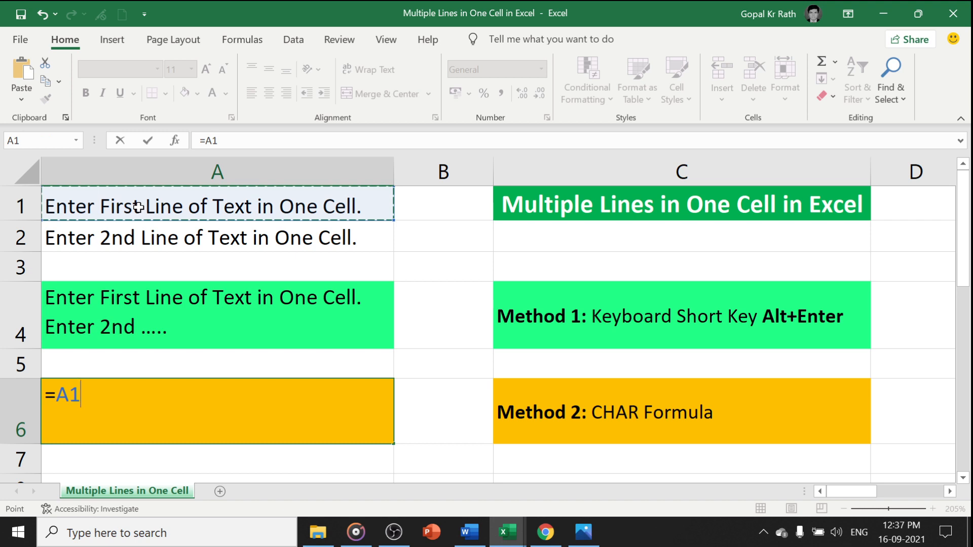
pyautogui.write('&c')
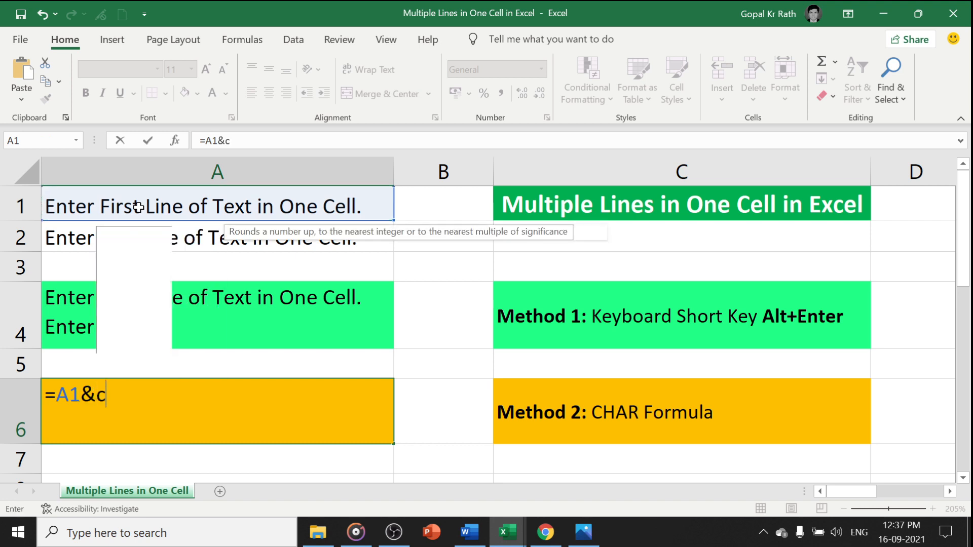
pyautogui.write('HAR(')
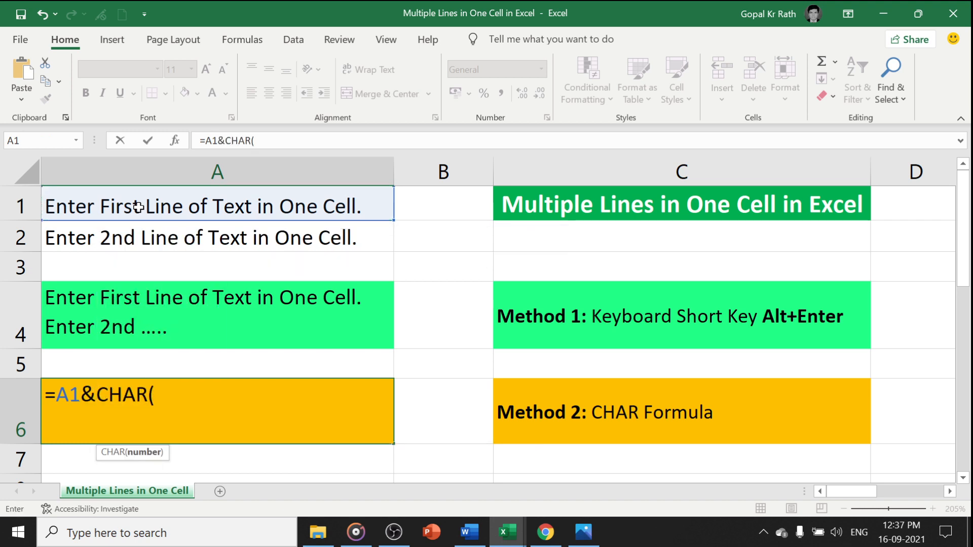
pyautogui.write('10')
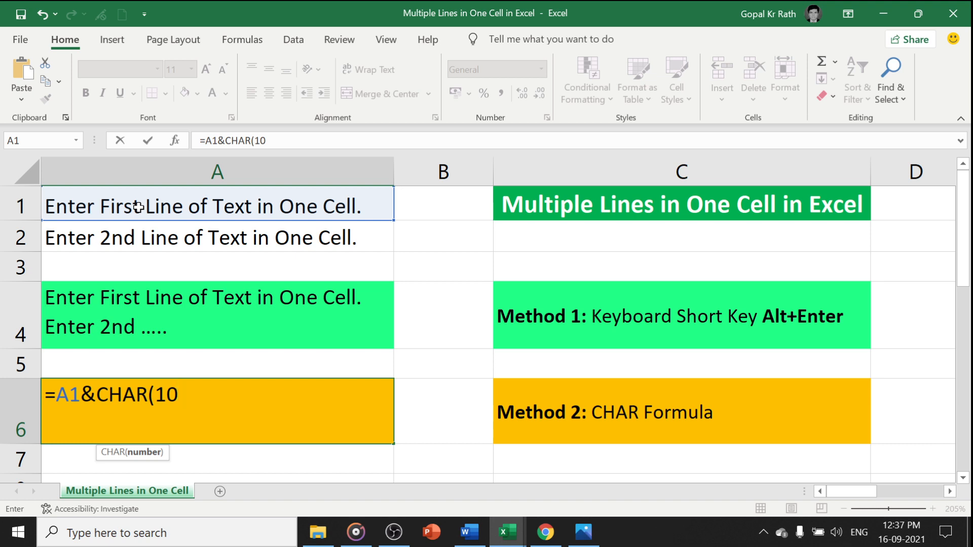
pyautogui.write(')')
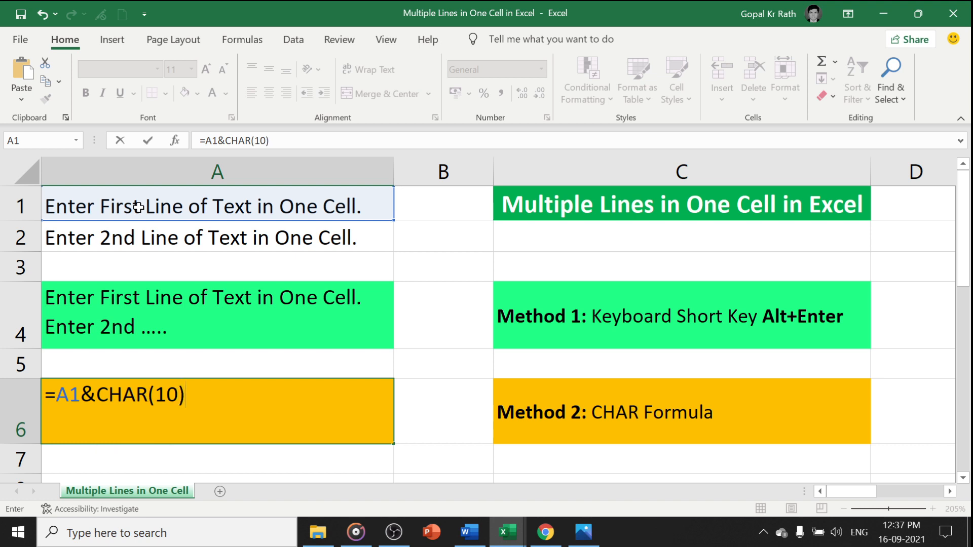
pyautogui.write('&')
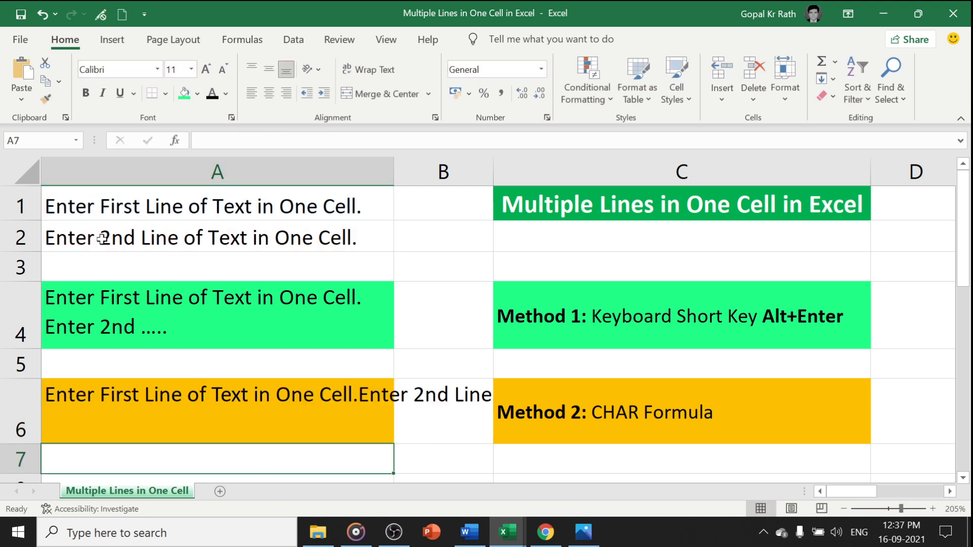
# Step: Turn on Wrap Text for A6 and widen column A to fit the two lines
pyautogui.click(217, 410)
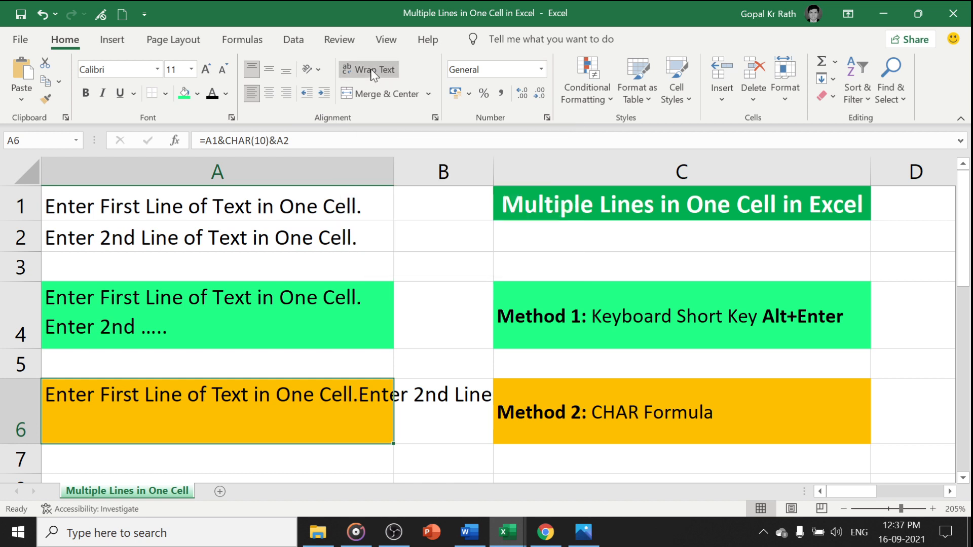
pyautogui.click(369, 69)
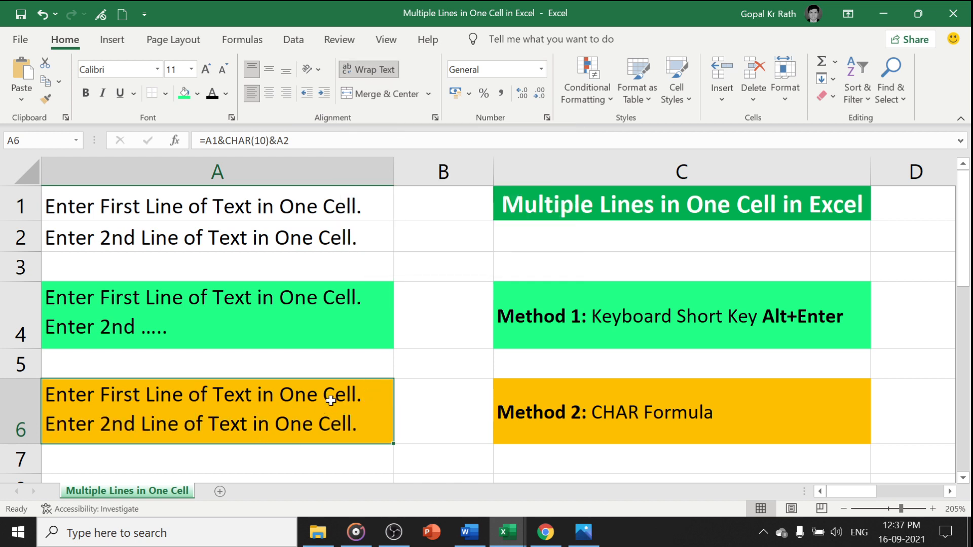
pyautogui.click(252, 81)
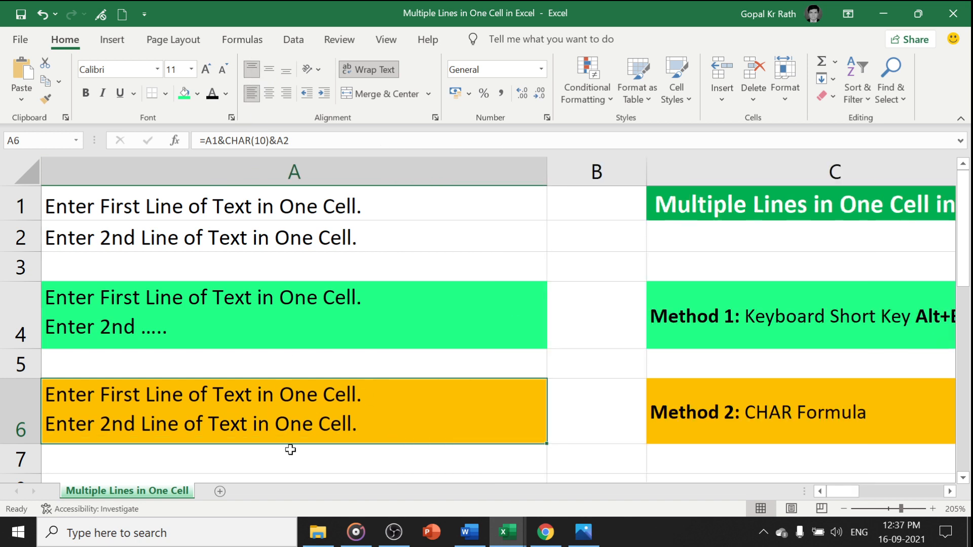
pyautogui.moveTo(545, 172)
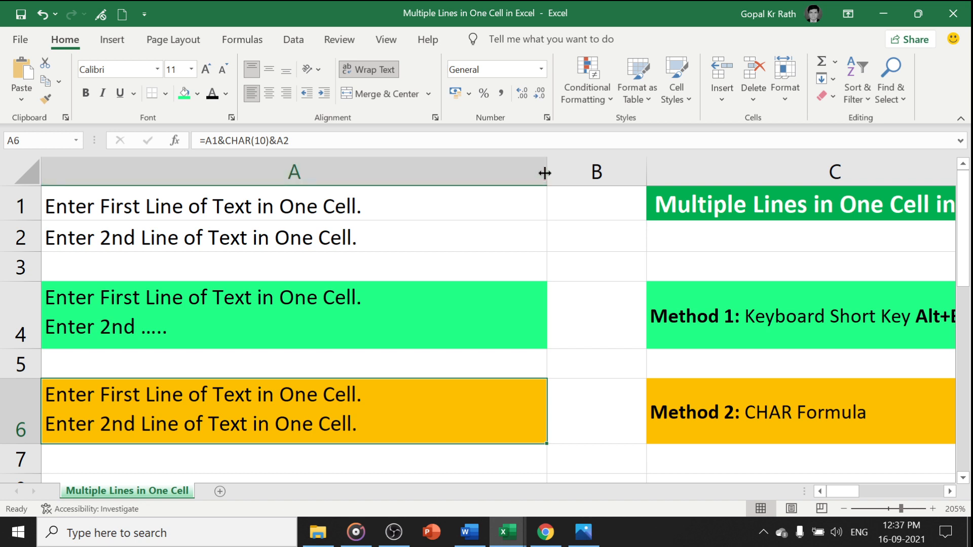